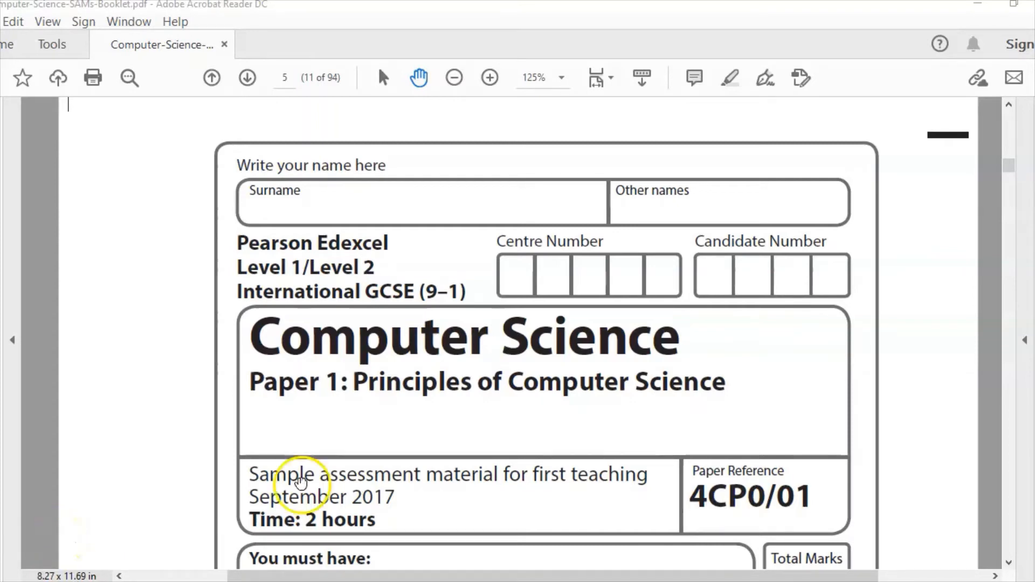
mouse_move(902, 451)
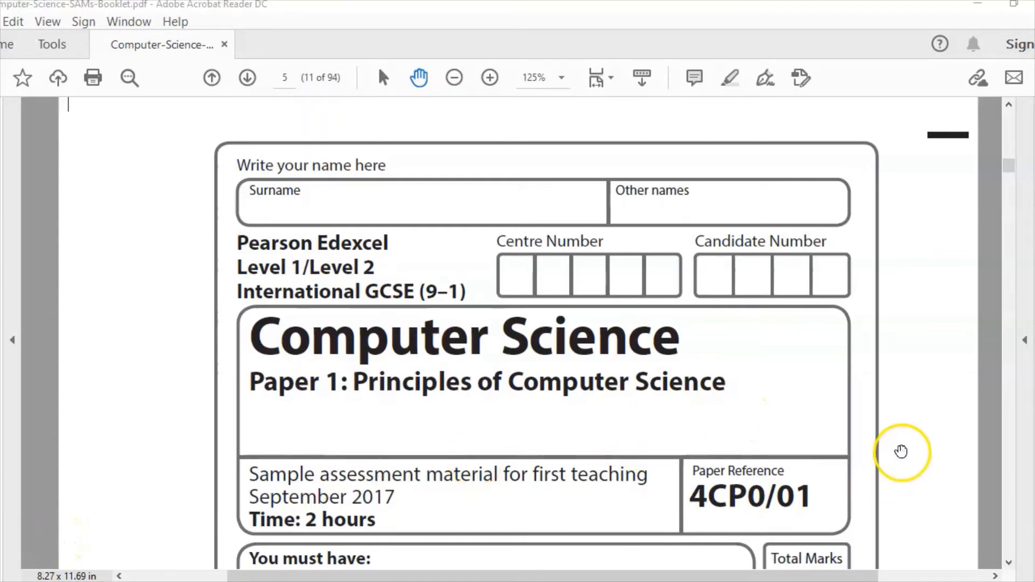
mouse_move(902, 447)
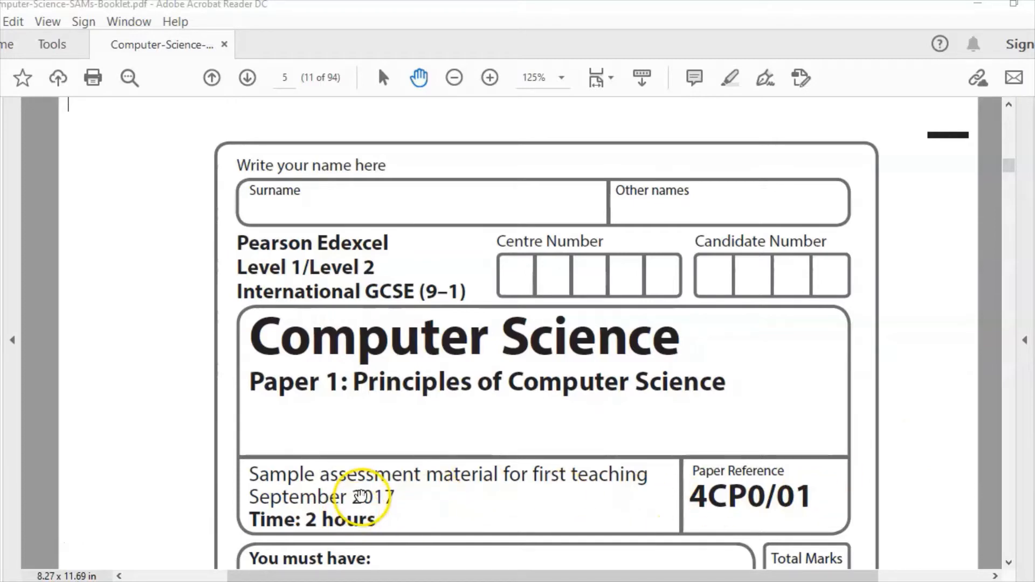
Scroll down through Figure 1 to the empty answer lines A to D of question 4(a)(i)
scroll("down", 3)
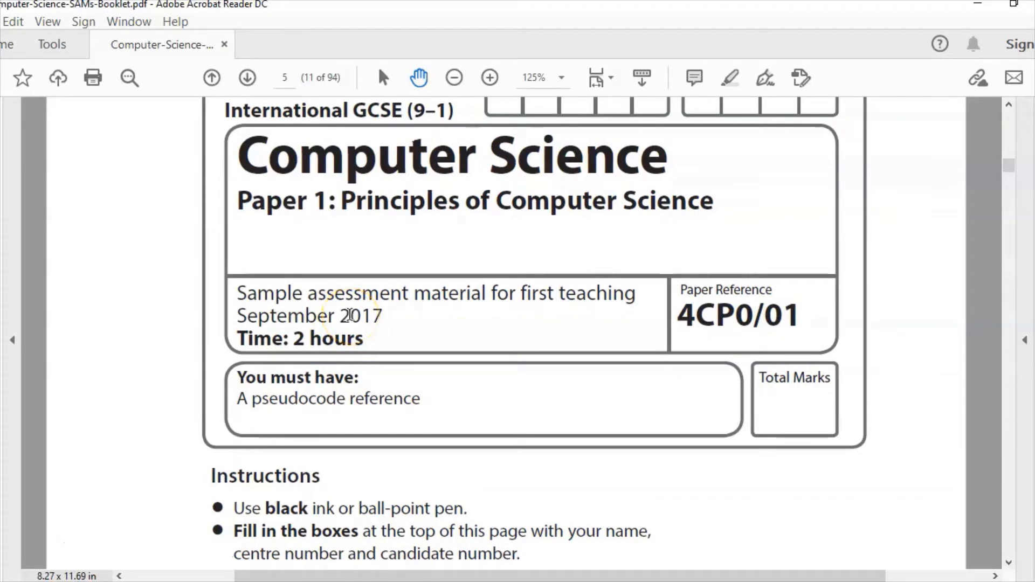
mouse_move(184, 456)
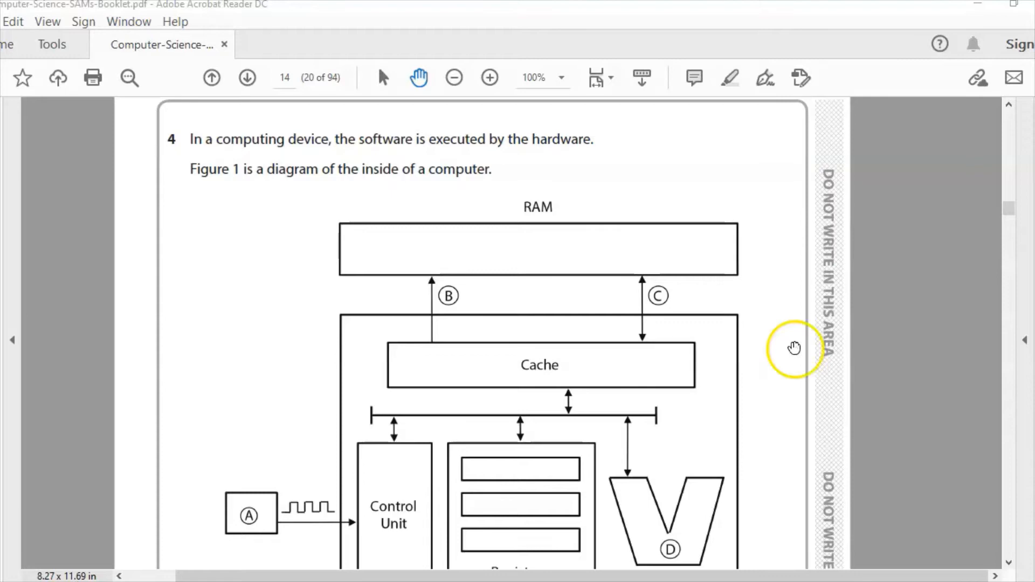
mouse_move(761, 430)
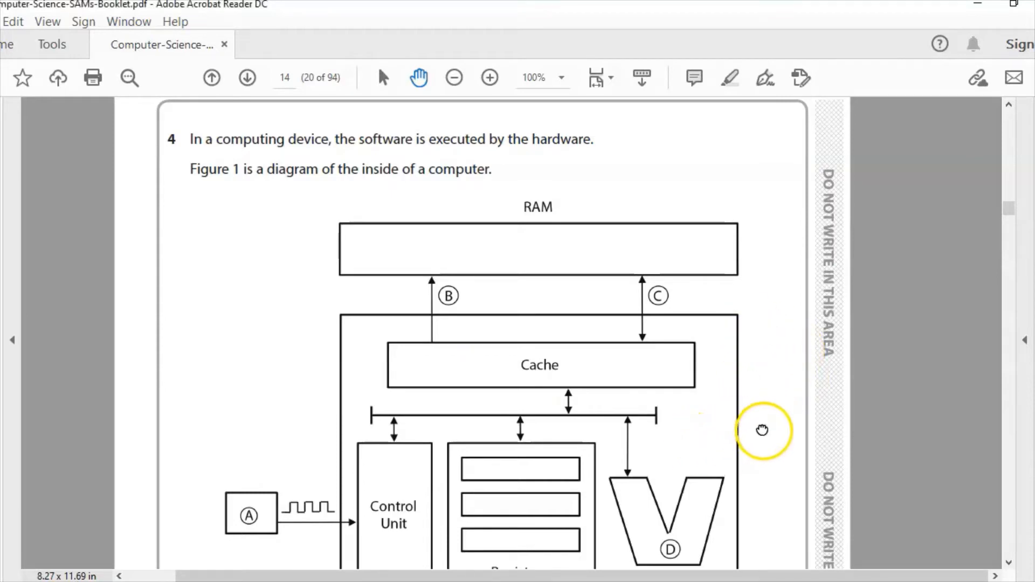
scroll("down", 3)
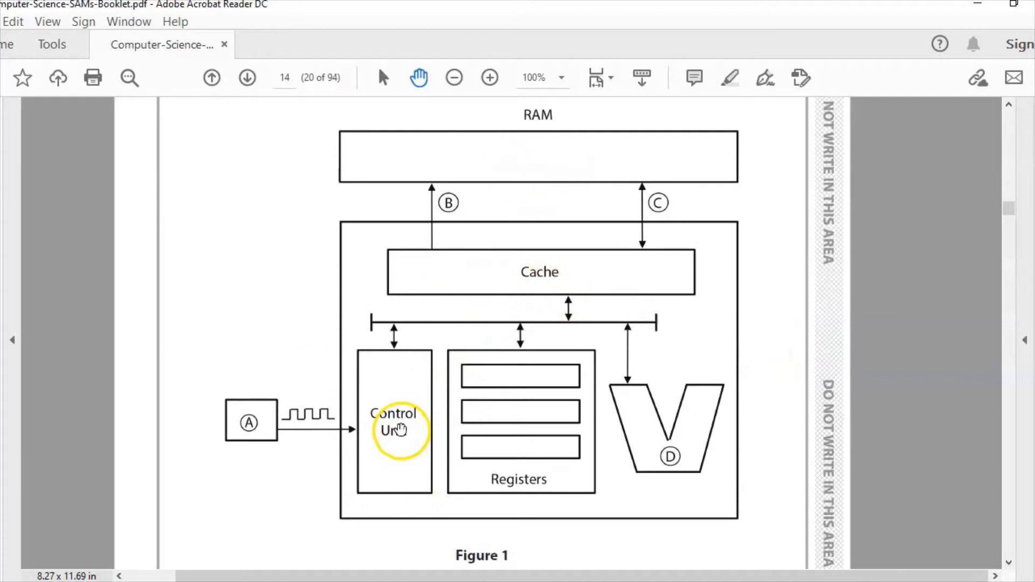
mouse_move(689, 377)
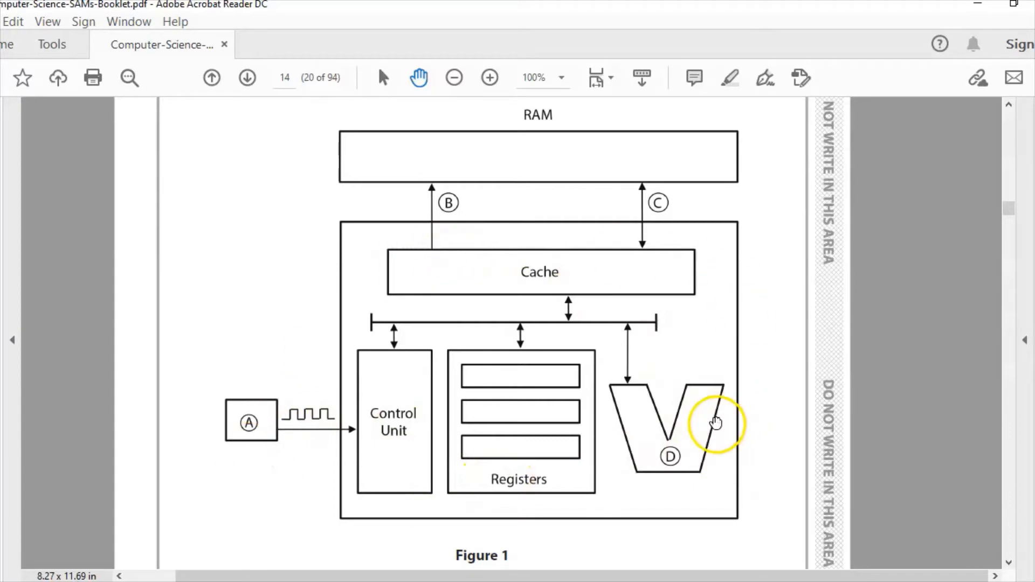
scroll("down", 3)
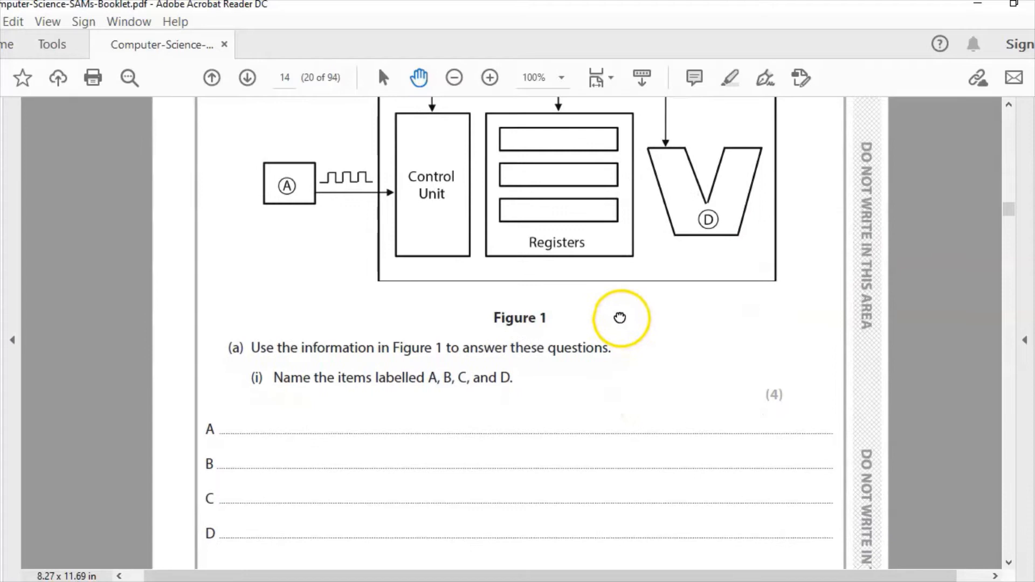
mouse_move(859, 398)
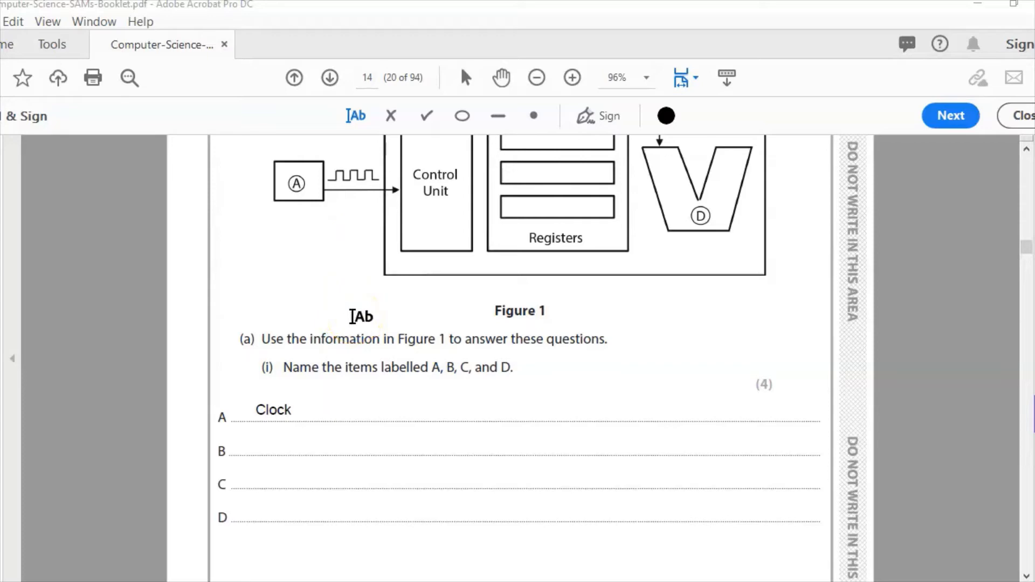
mouse_move(129, 472)
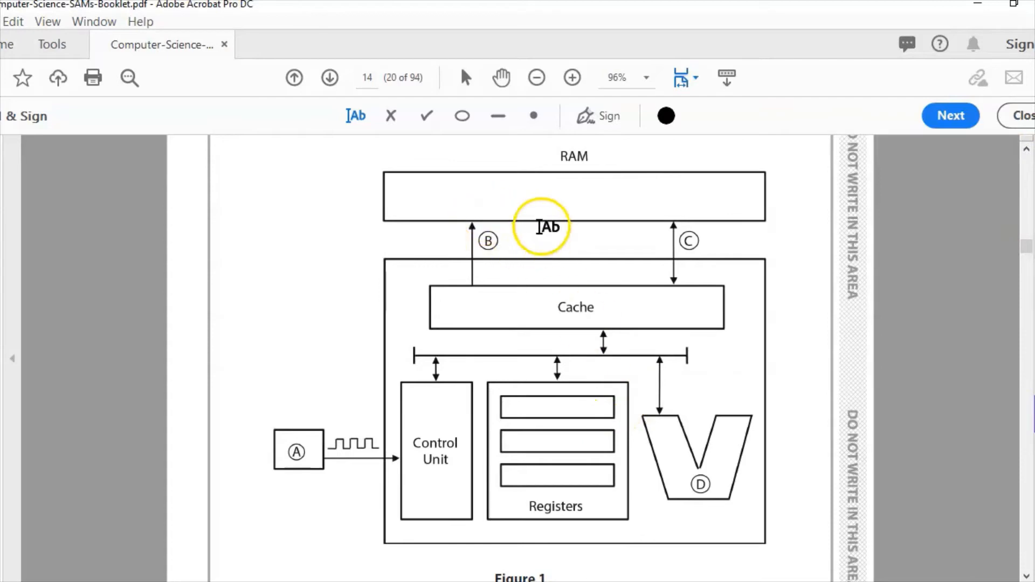
mouse_move(627, 196)
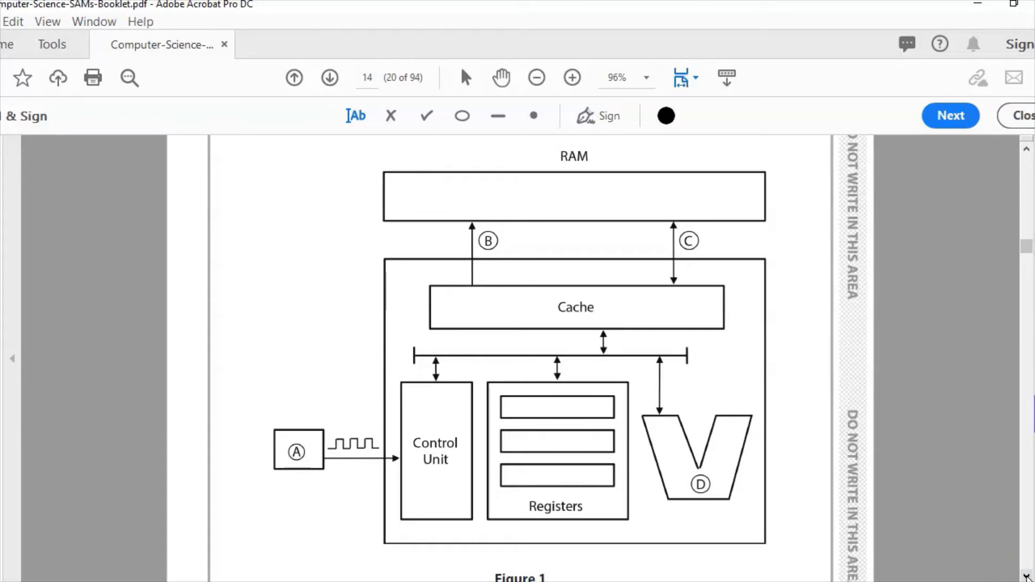
Scroll down to the answer lines after entering Clock on line A
scroll("down", 3)
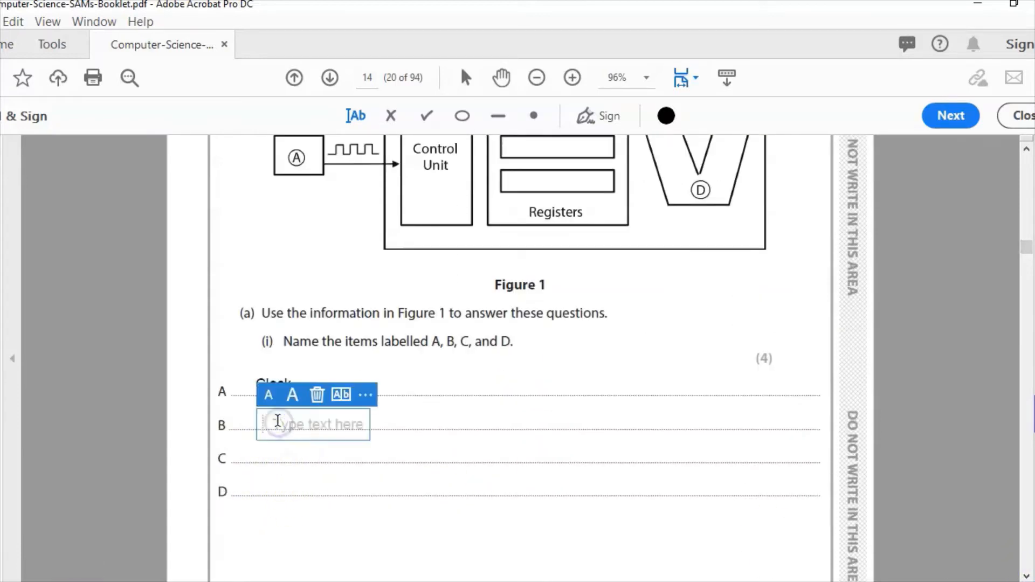
Enter 'Address bus' on answer line B and 'Data bus' on line C
type("Address")
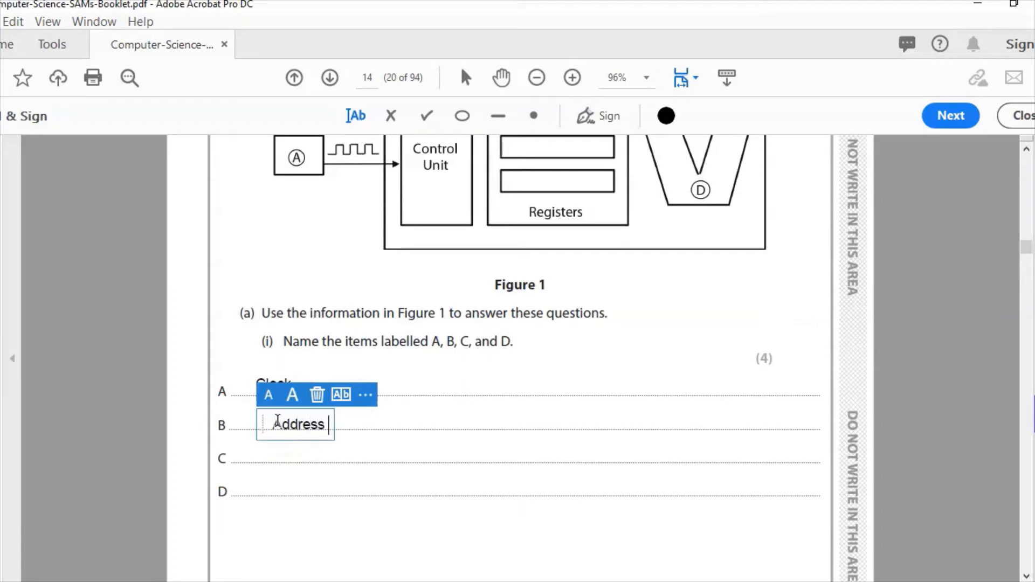
type("bus")
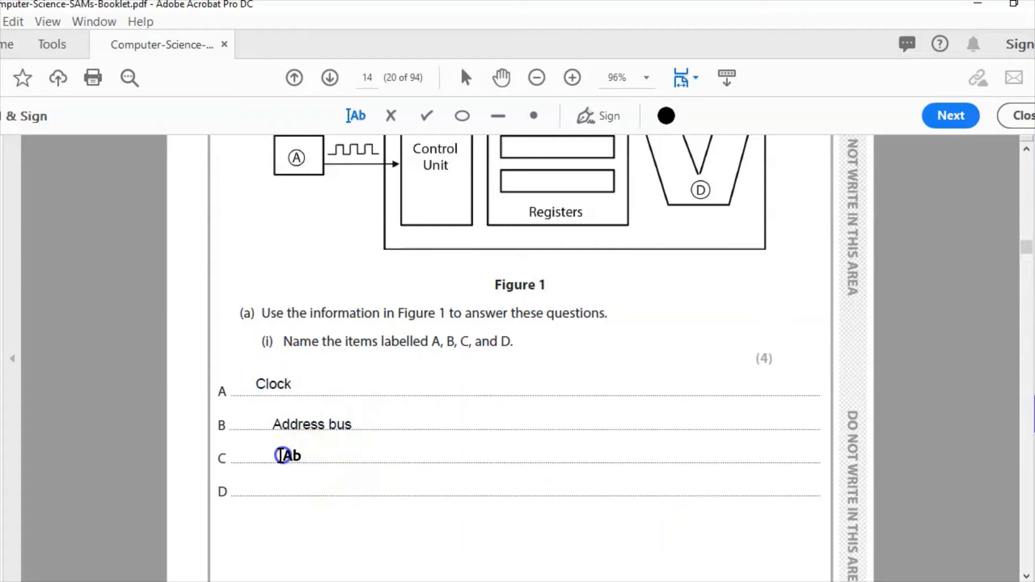
type("Data")
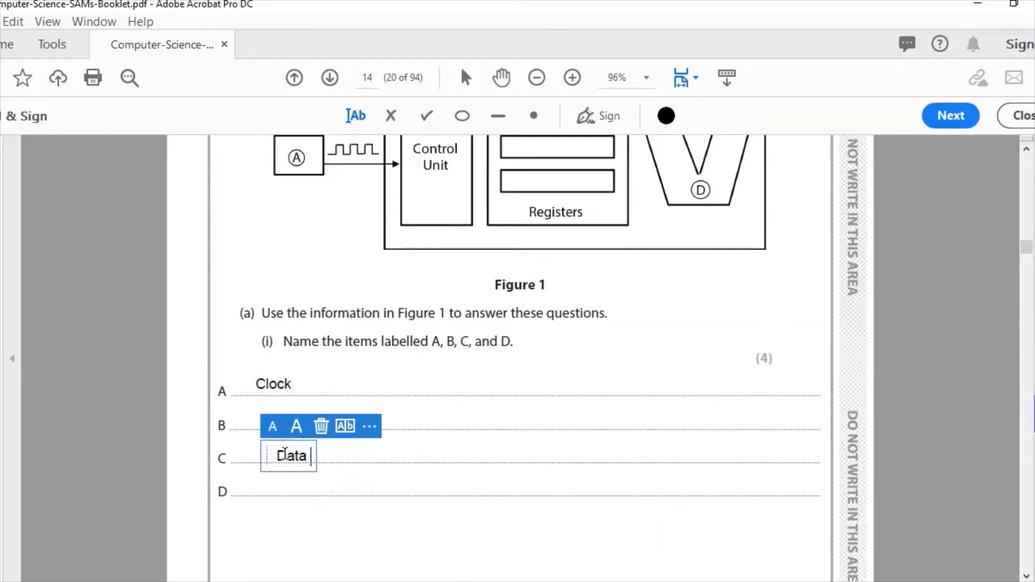
type("bus")
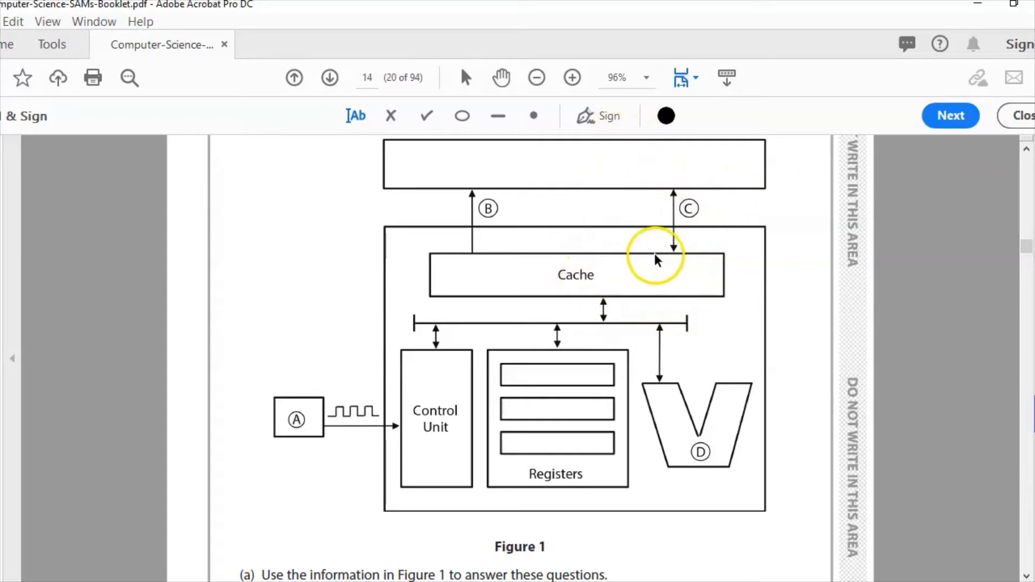
mouse_move(1030, 571)
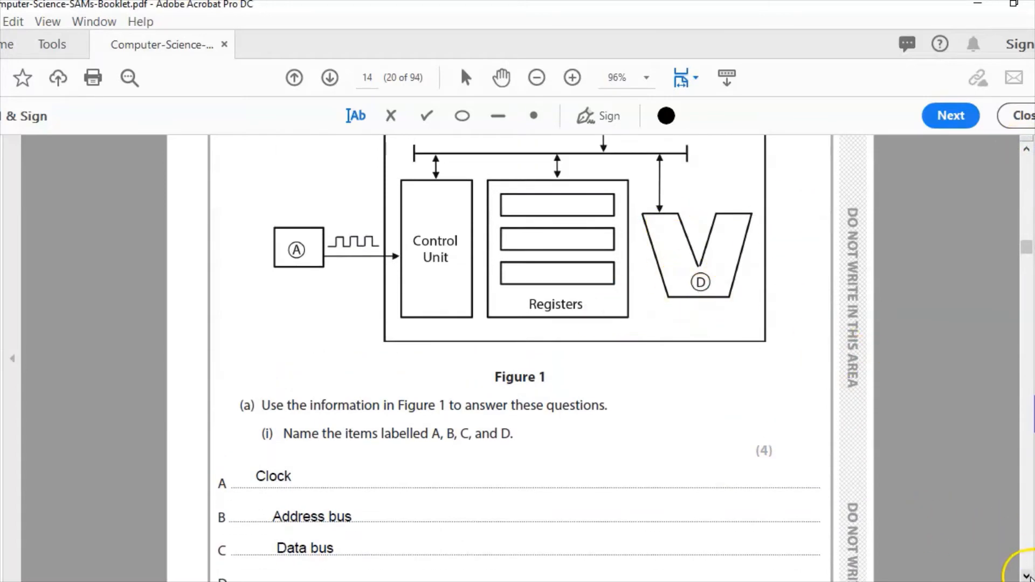
Enter 'Arithmetic and logic unit (ALU)' on answer line D
left_click(301, 409)
type("Arithmetic and logic")
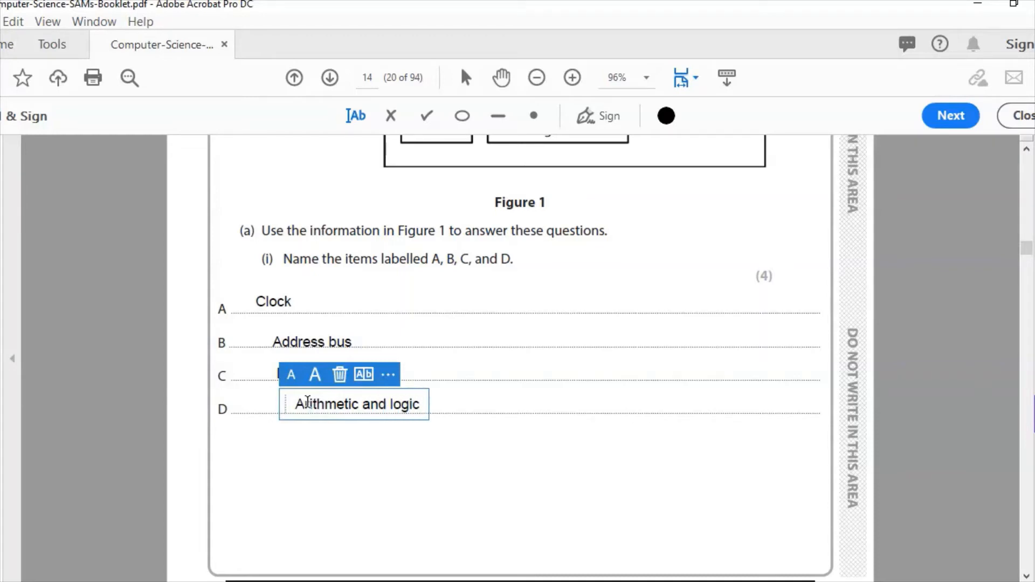
type("unit (")
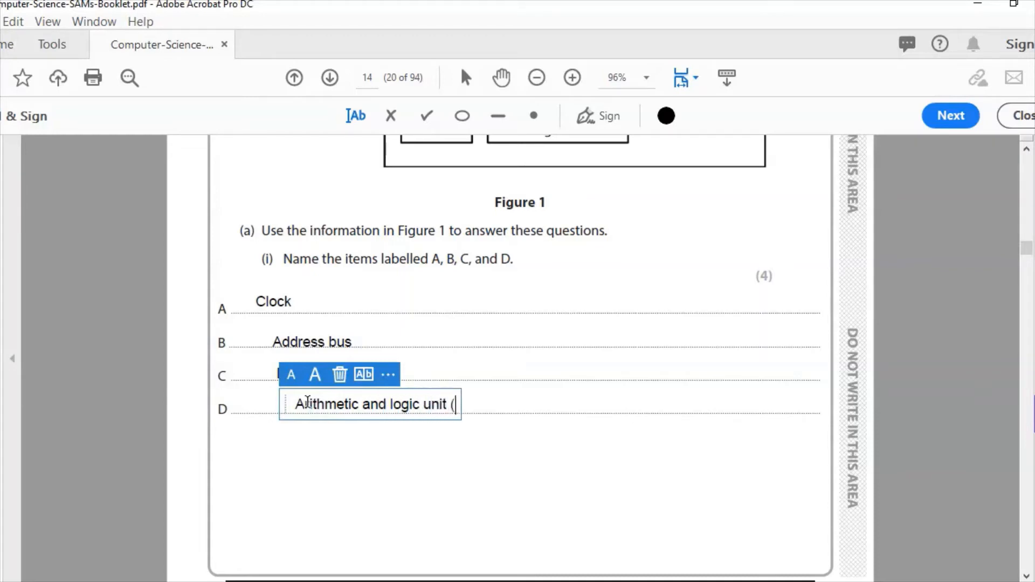
type("ALU)")
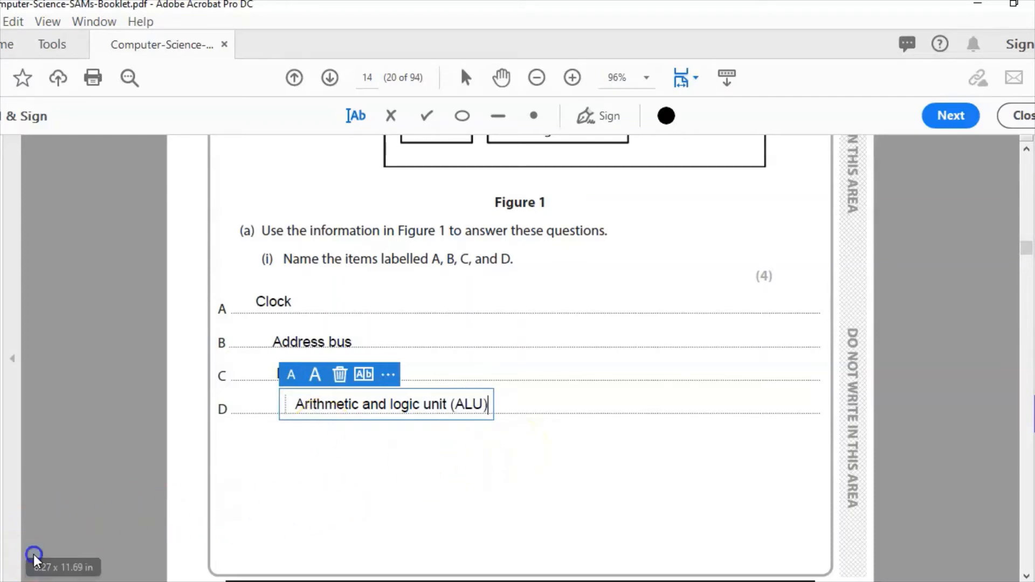
scroll("down", 3)
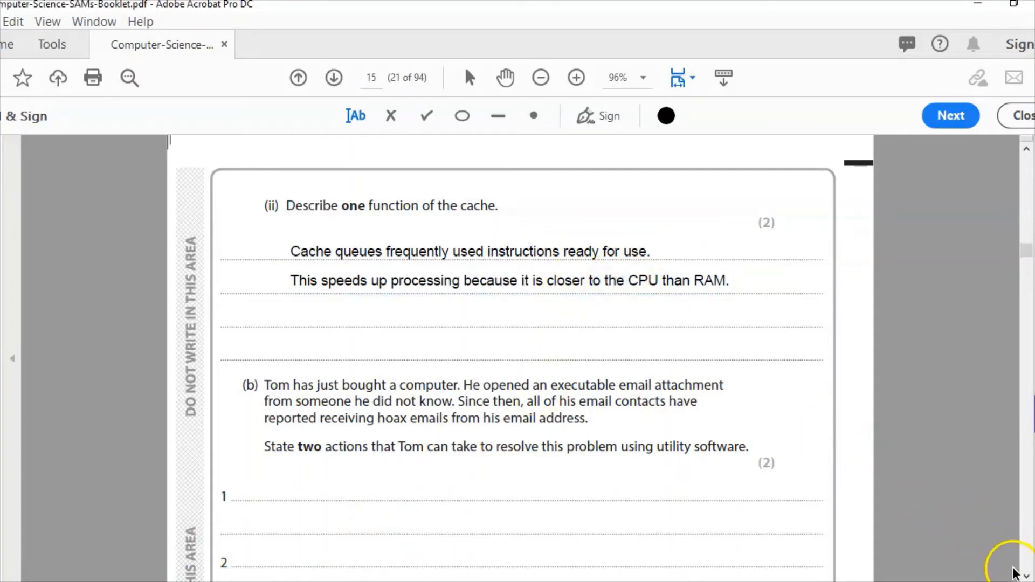
mouse_move(43, 547)
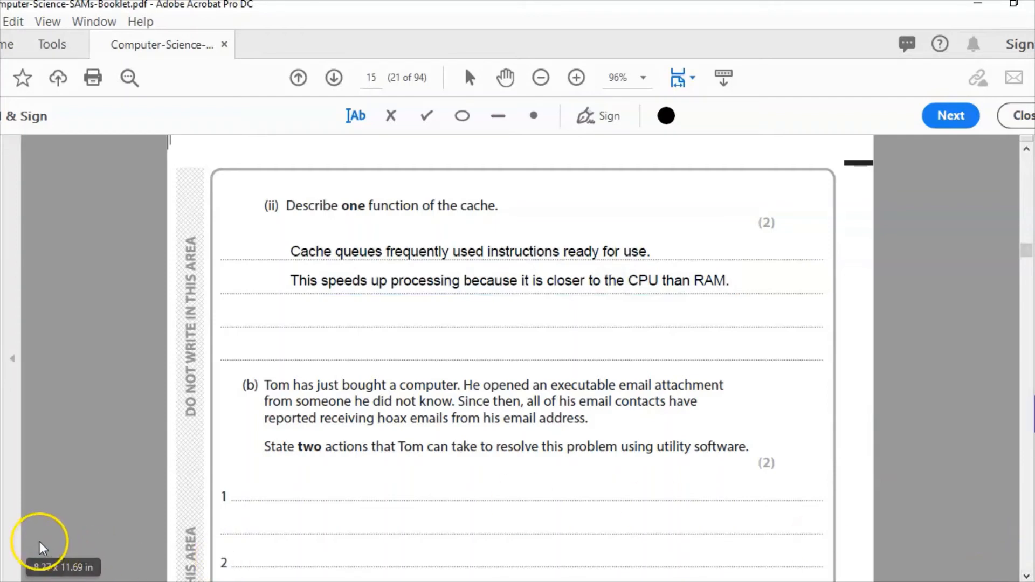
Scroll down past the (a)(ii) cache answer toward part (b)
scroll("down", 3)
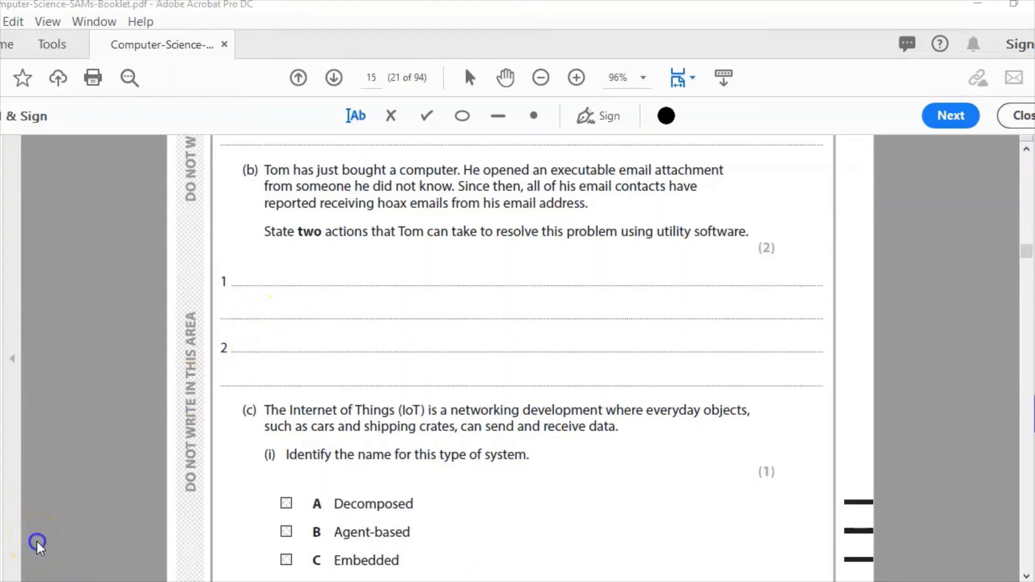
Enter the two part (b) answers: install and run anti-virus software, and keep it up to date
type("Tom should install anti-virus software which should then be run on his computer to check for viruses")
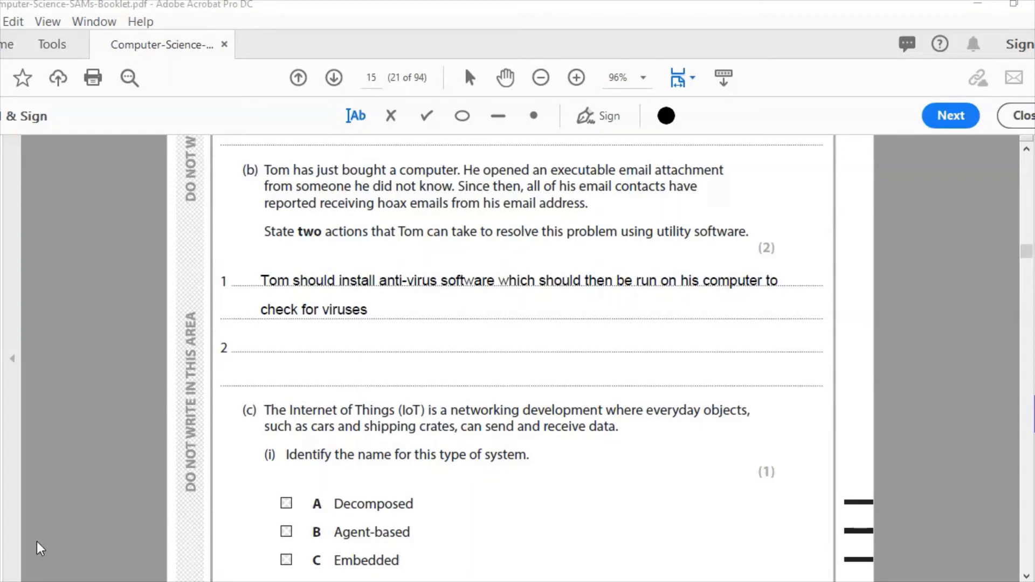
type("Anti-virus software should be kept up to date to make sure all new viruses are detected.")
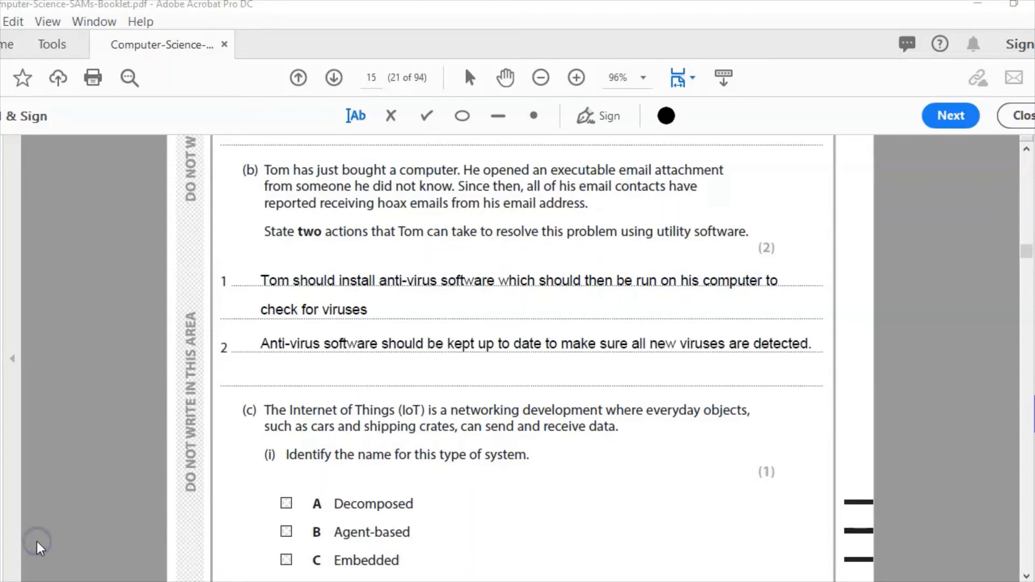